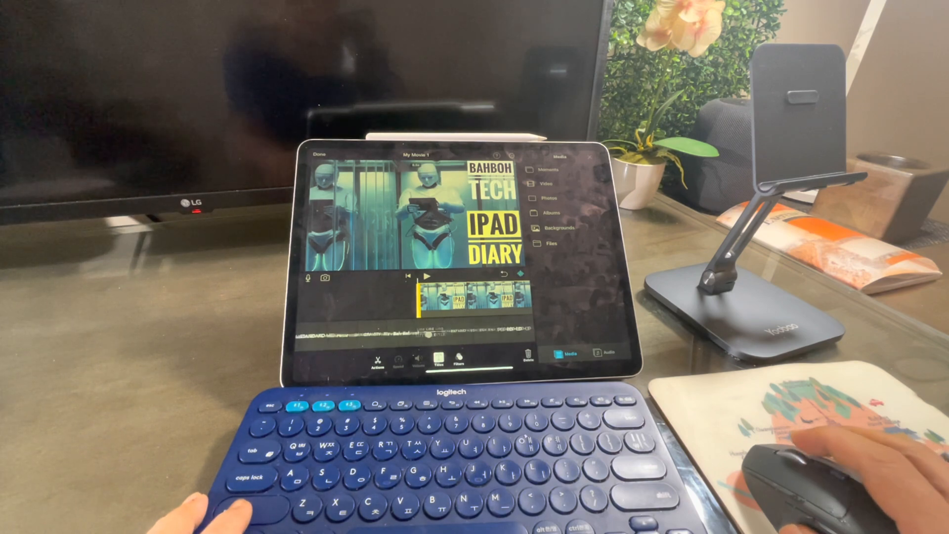
Leave the iMovie project and return to the iPad Home Screen.
left_click(460, 364)
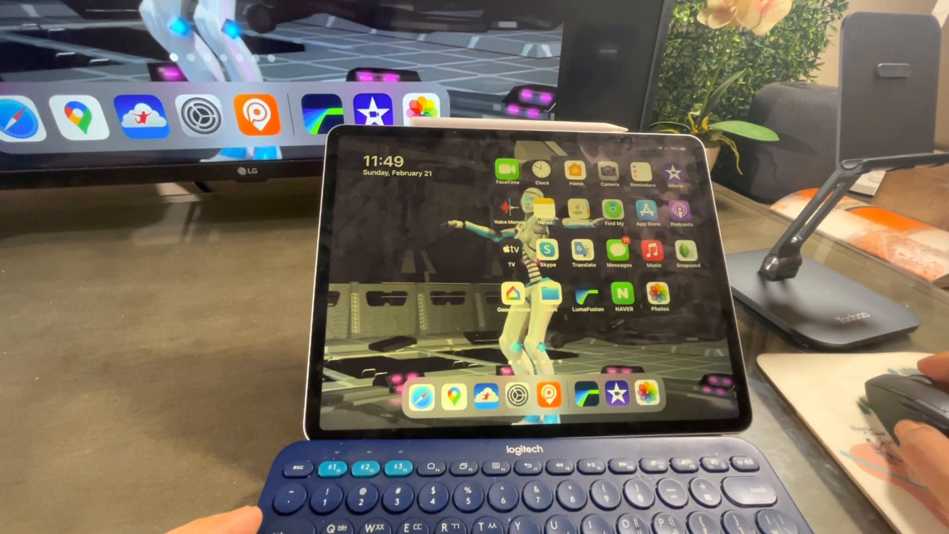
Search Spotlight for 'luma' to find LumaFusion.
type("luma\\")
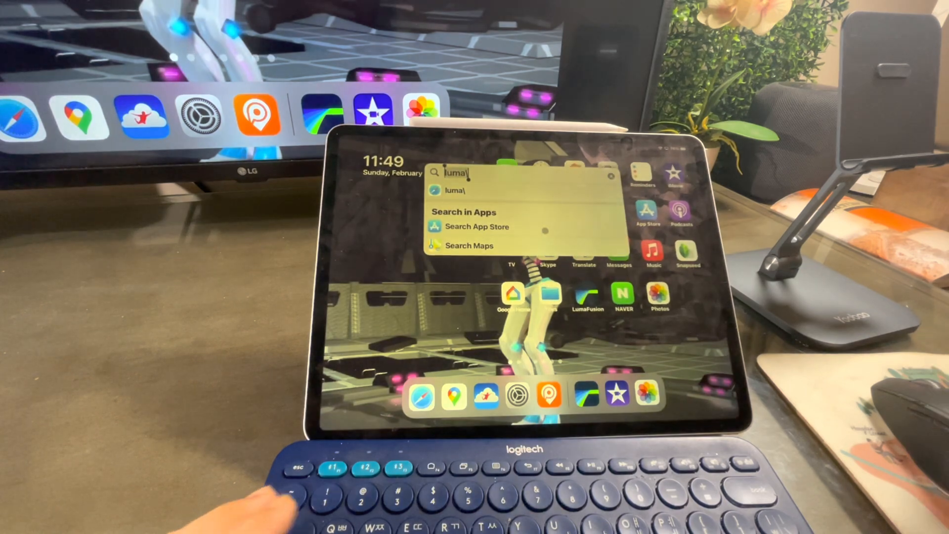